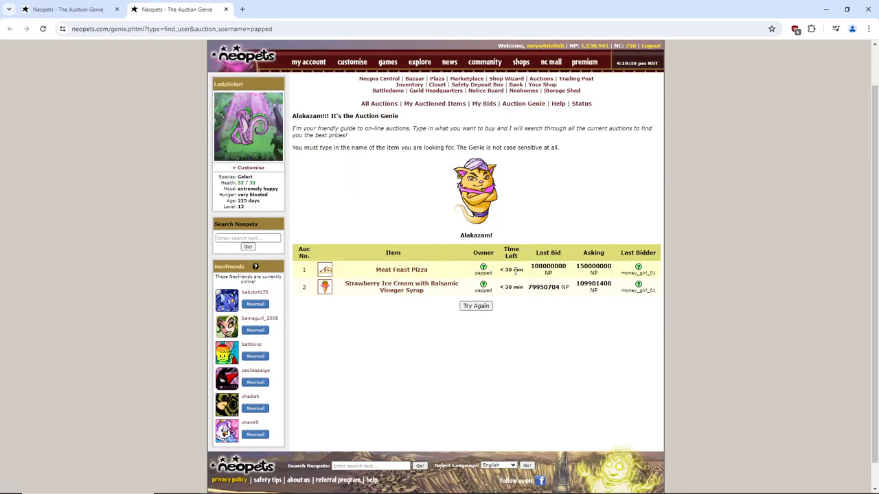
{"action": "right_click", "coordinate": [475, 191]}
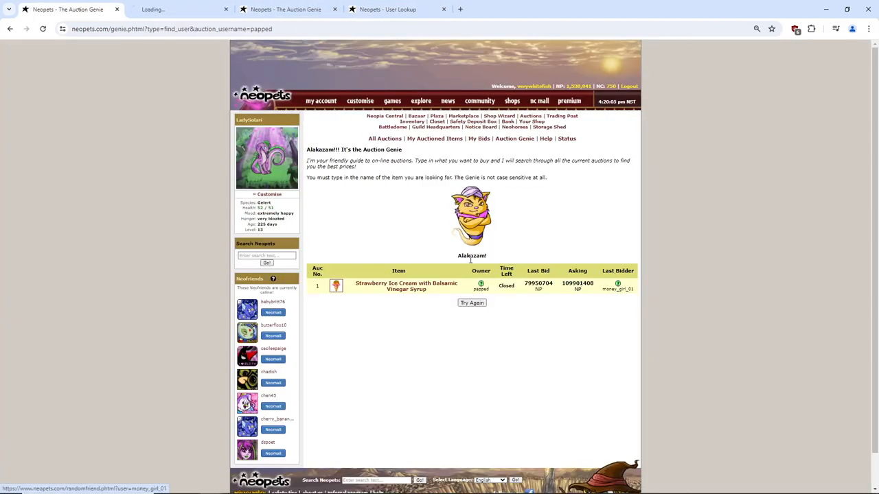
{"action": "left_click", "coordinate": [616, 289]}
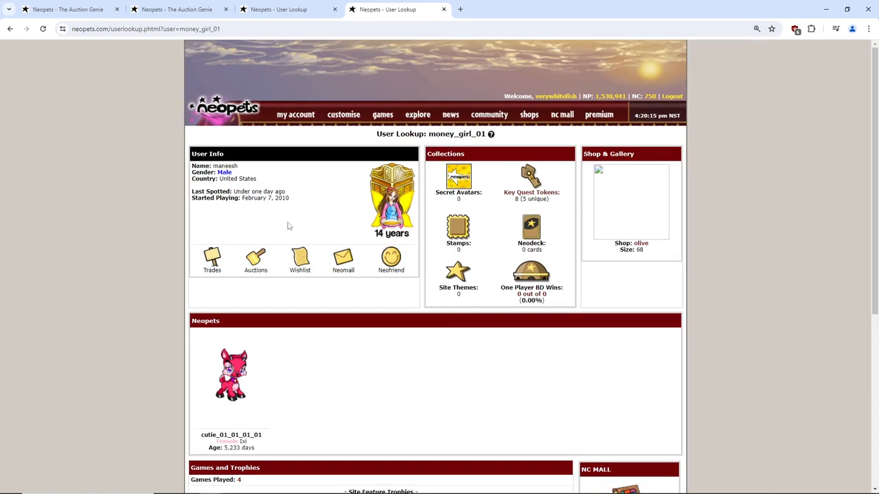
{"action": "mouse_move", "coordinate": [502, 256]}
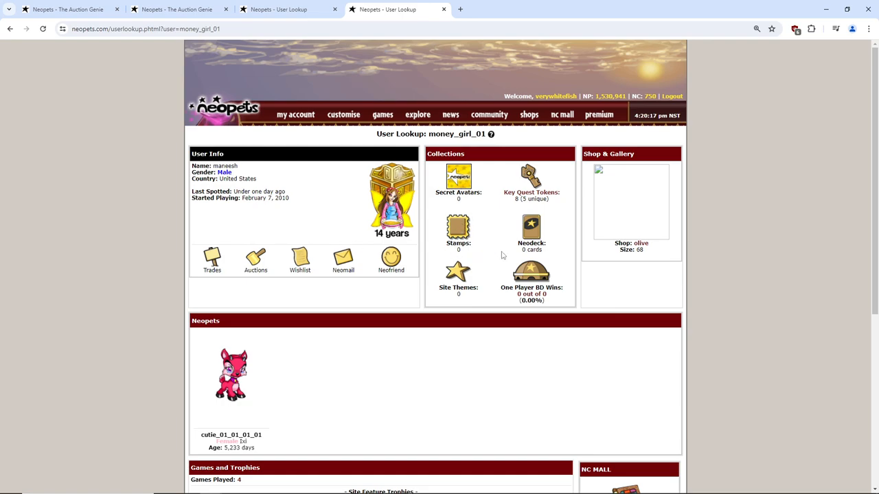
{"action": "scroll", "scroll_direction": "down", "scroll_amount": 3}
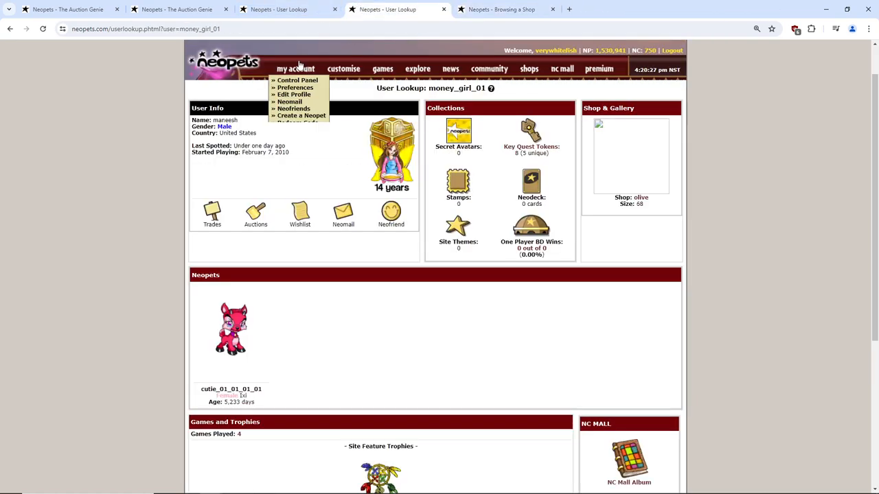
{"action": "mouse_move", "coordinate": [374, 134]}
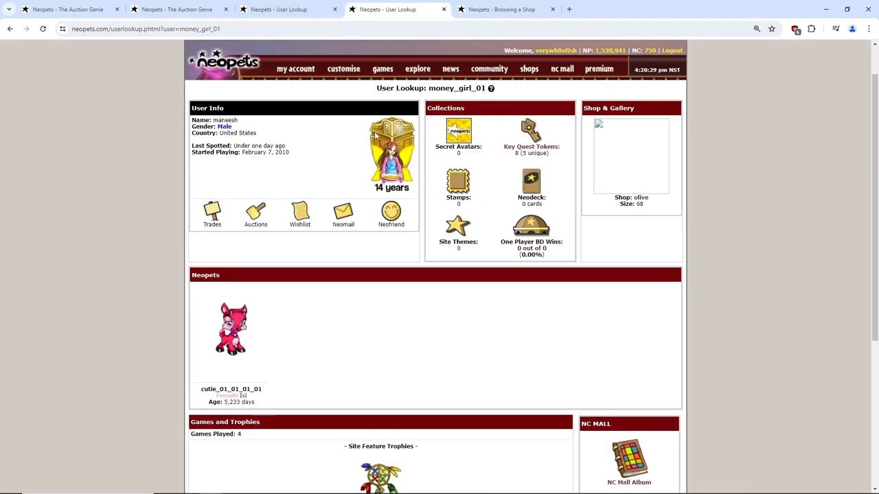
{"action": "mouse_move", "coordinate": [402, 136]}
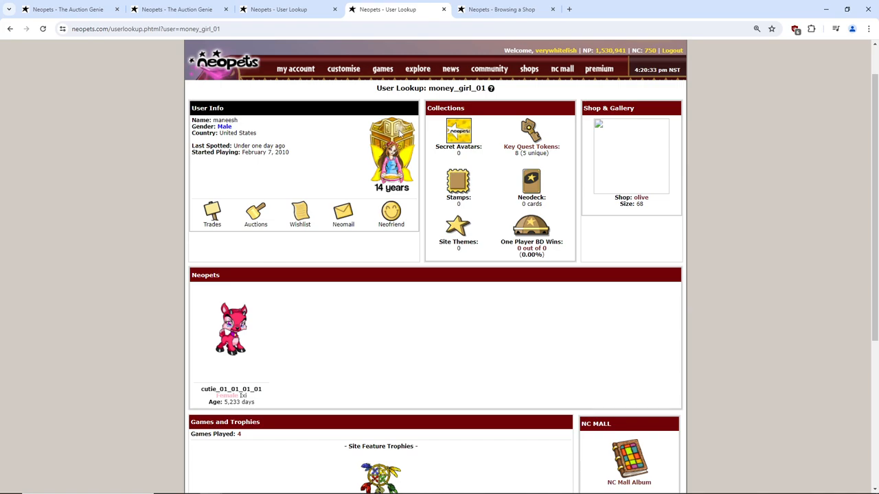
{"action": "mouse_move", "coordinate": [392, 241]}
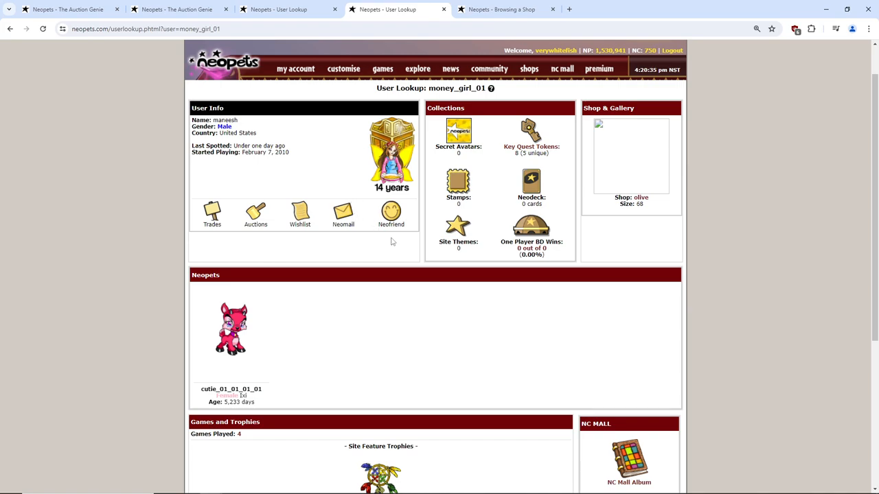
{"action": "mouse_move", "coordinate": [398, 249]}
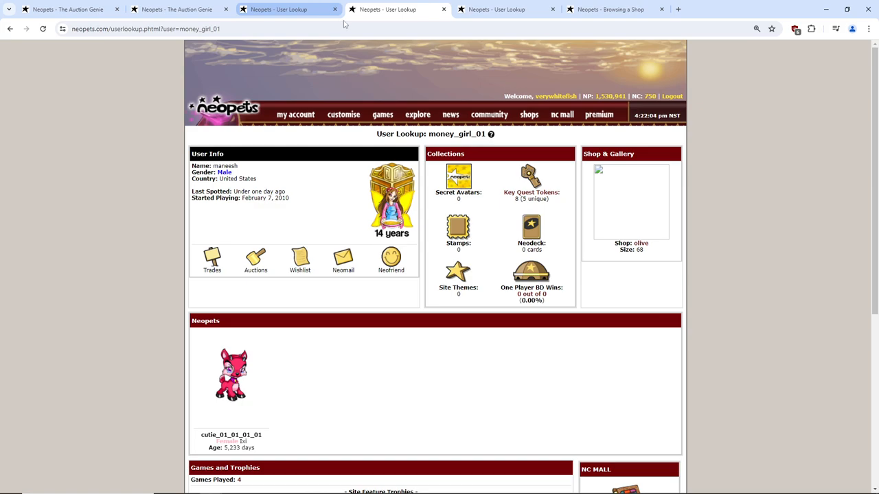
Compare papped's profile with money_girl_01's empty shop, then return to papped's auctions
{"action": "left_click", "coordinate": [497, 9]}
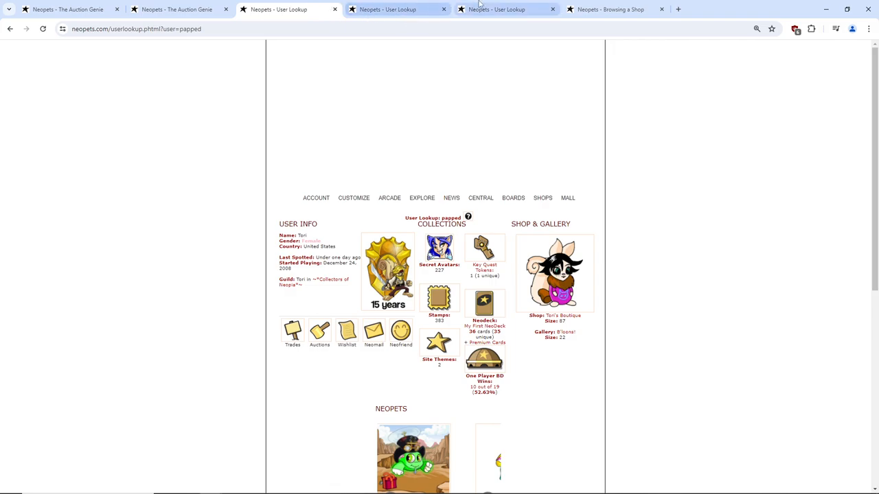
{"action": "left_click", "coordinate": [609, 9]}
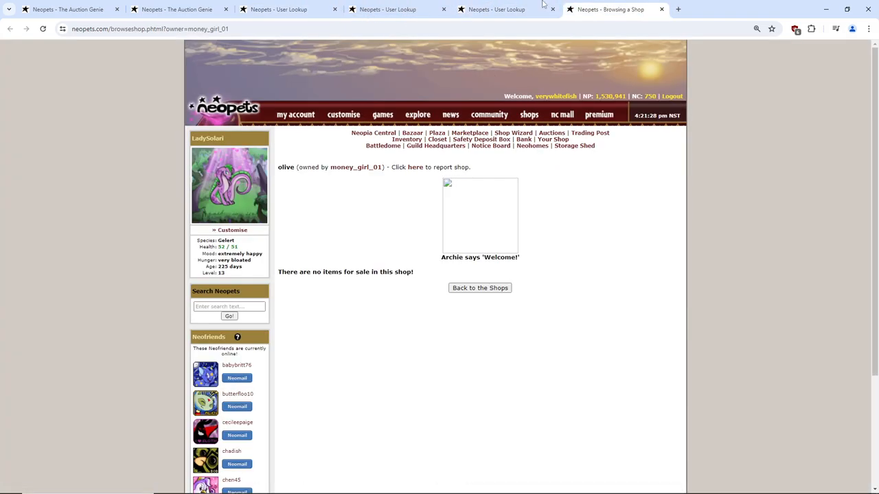
{"action": "left_click", "coordinate": [494, 8]}
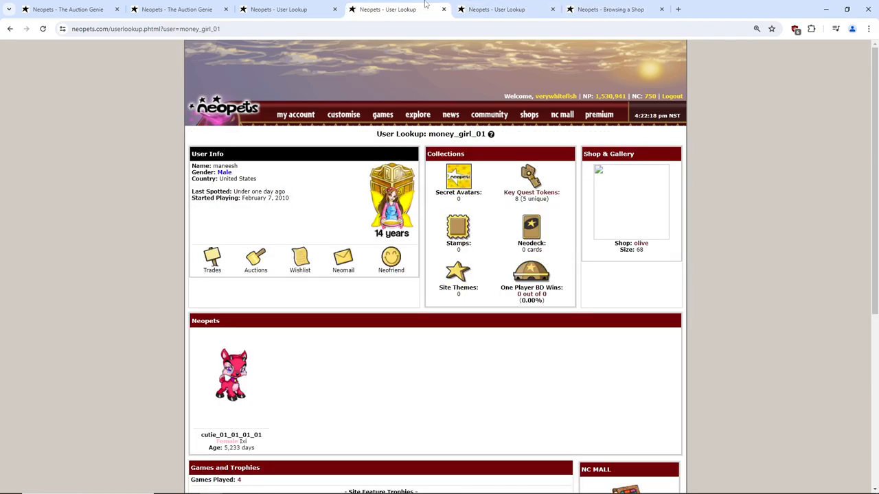
{"action": "left_click", "coordinate": [67, 9]}
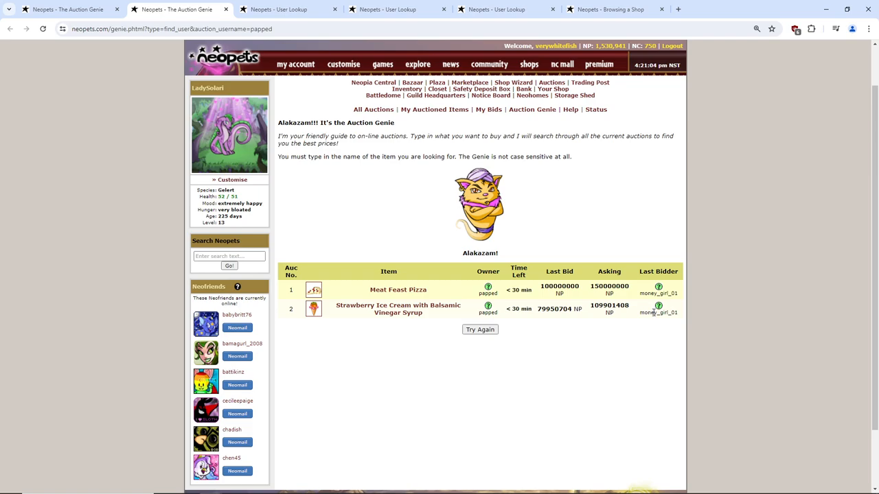
{"action": "mouse_move", "coordinate": [469, 305]}
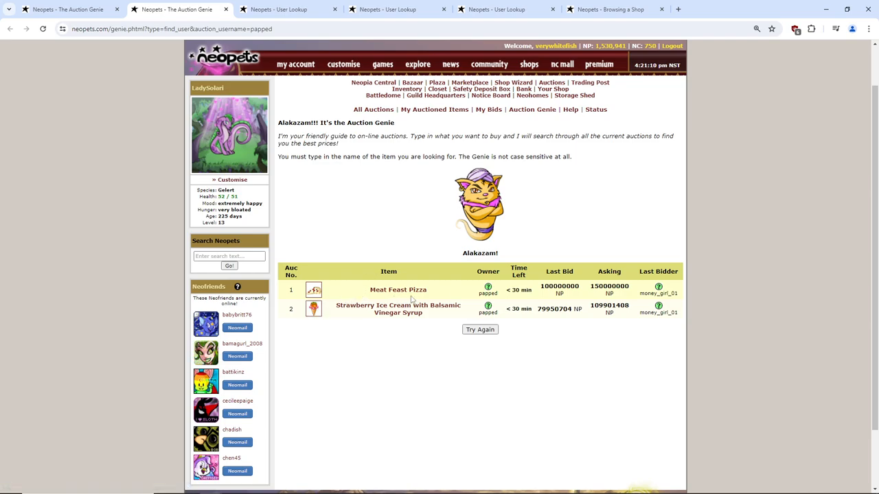
Search 'Meat Feast Pizza' with 'neojelly' and open its Jellyneo item page
{"action": "double_click", "coordinate": [398, 289]}
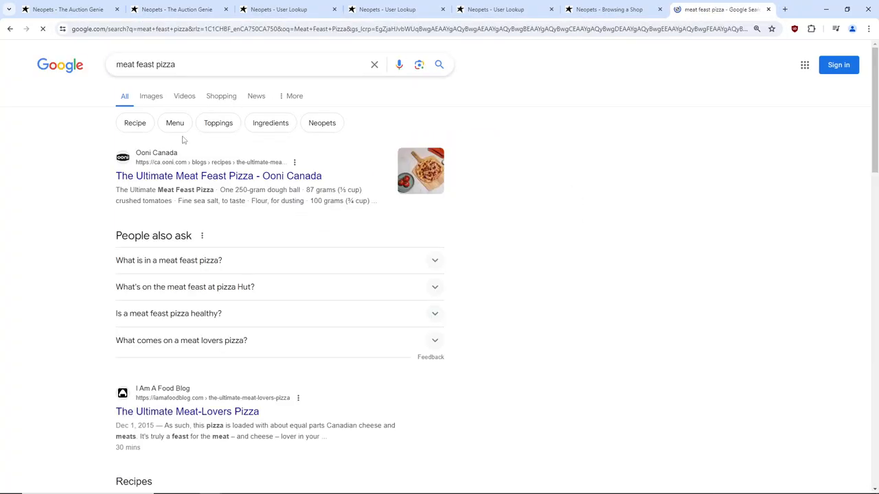
{"action": "type", "text": "no"}
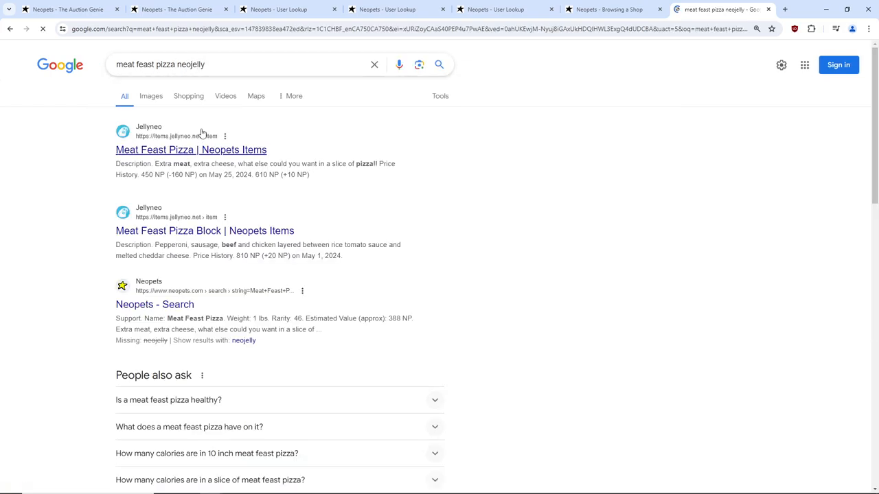
{"action": "left_click", "coordinate": [190, 150]}
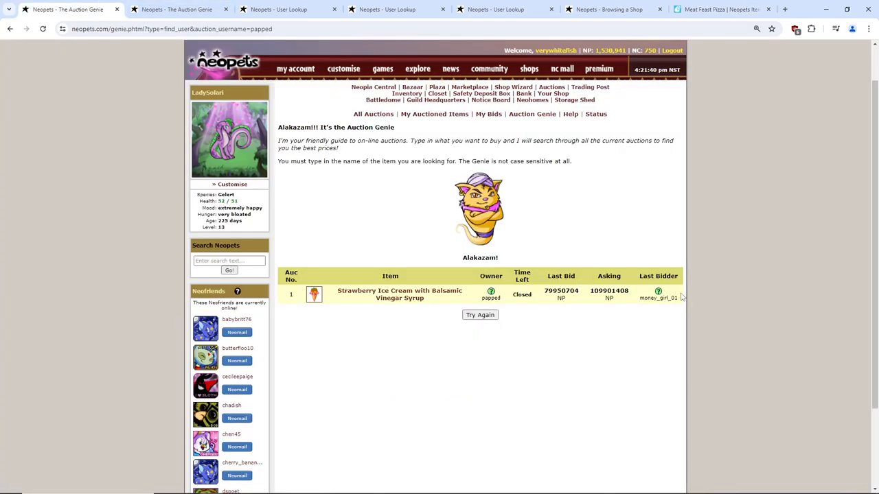
{"action": "right_click", "coordinate": [658, 294]}
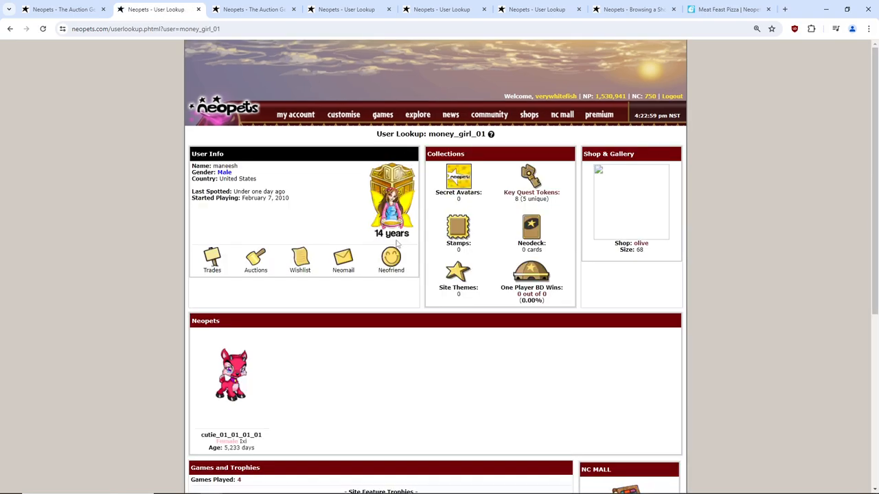
{"action": "scroll", "scroll_direction": "down", "scroll_amount": 3}
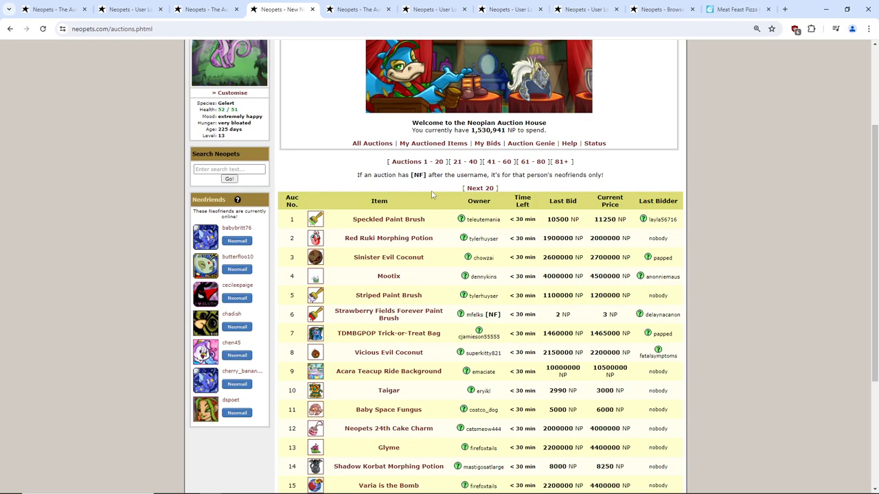
{"action": "scroll", "scroll_direction": "down", "scroll_amount": 3}
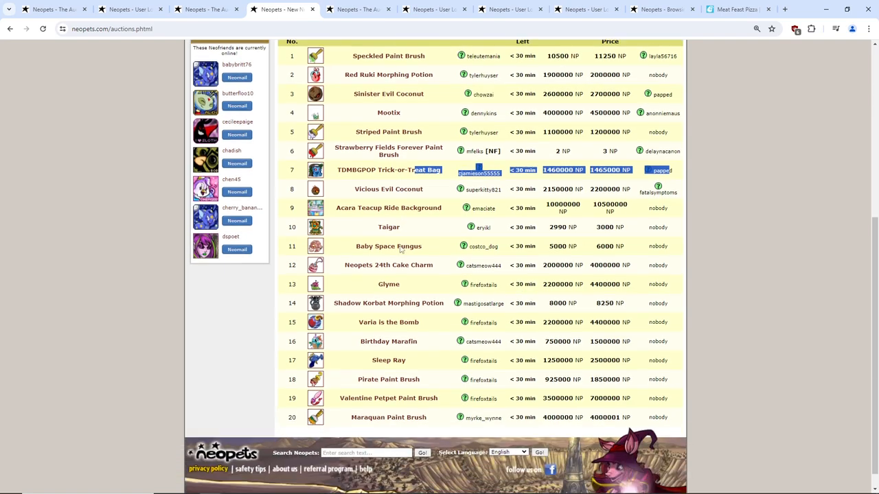
{"action": "scroll", "scroll_direction": "up", "scroll_amount": 3}
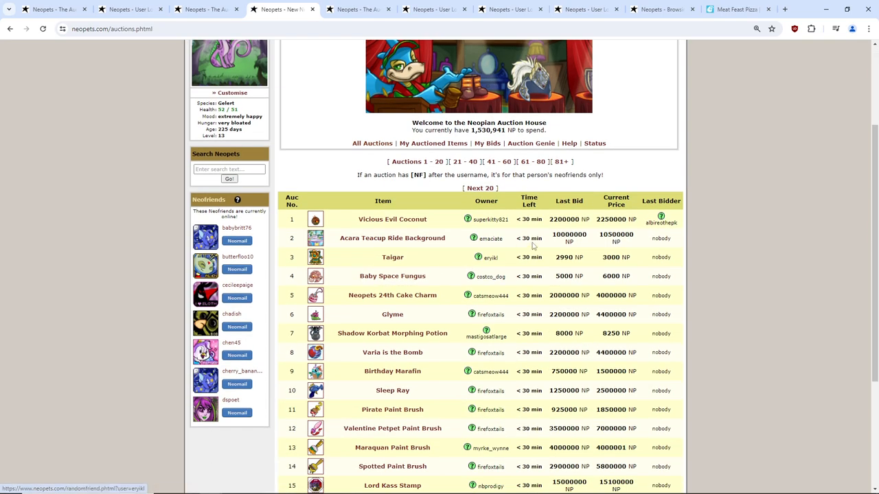
{"action": "scroll", "scroll_direction": "down", "scroll_amount": 3}
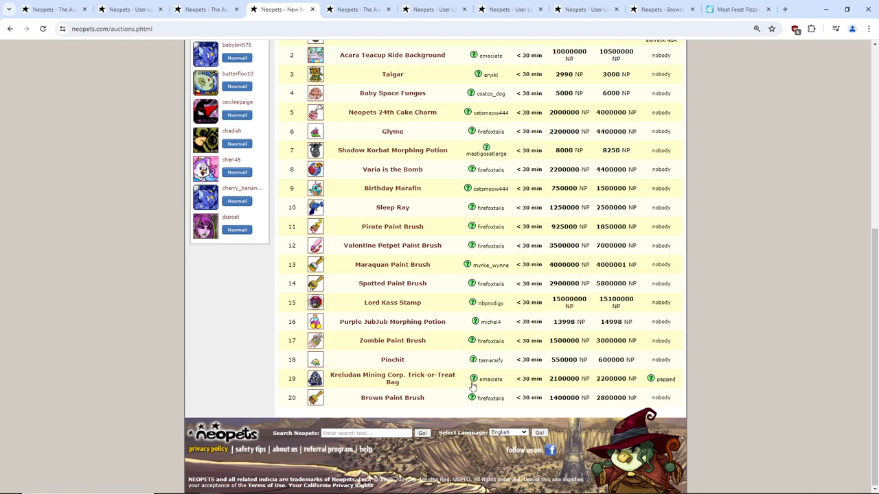
{"action": "right_click", "coordinate": [472, 384]}
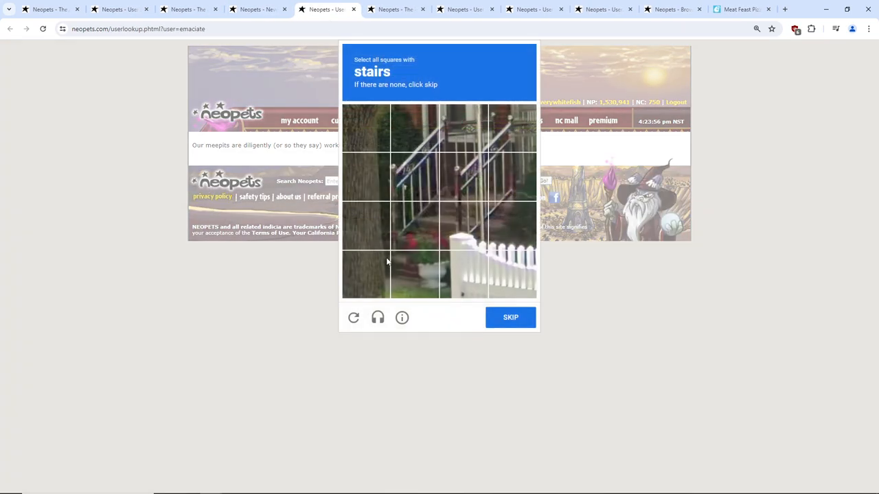
Solve the stairs and motorcycle image verification puzzles
{"action": "left_click", "coordinate": [512, 177]}
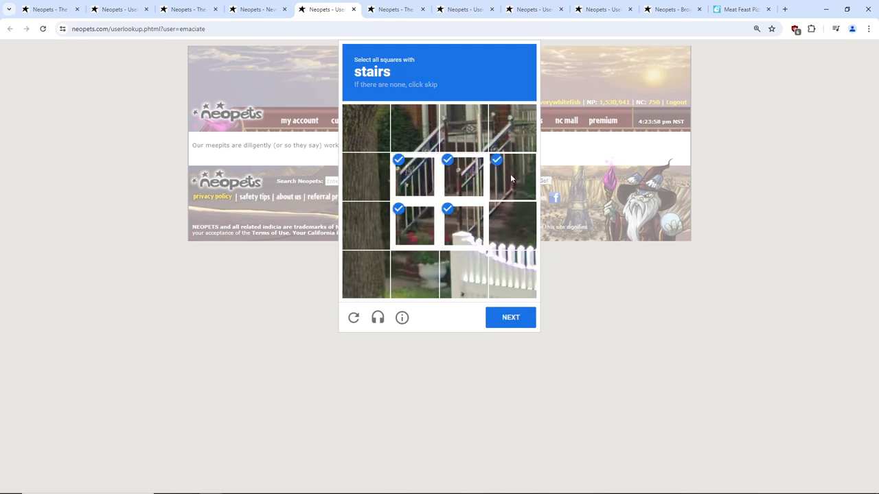
{"action": "left_click", "coordinate": [510, 317]}
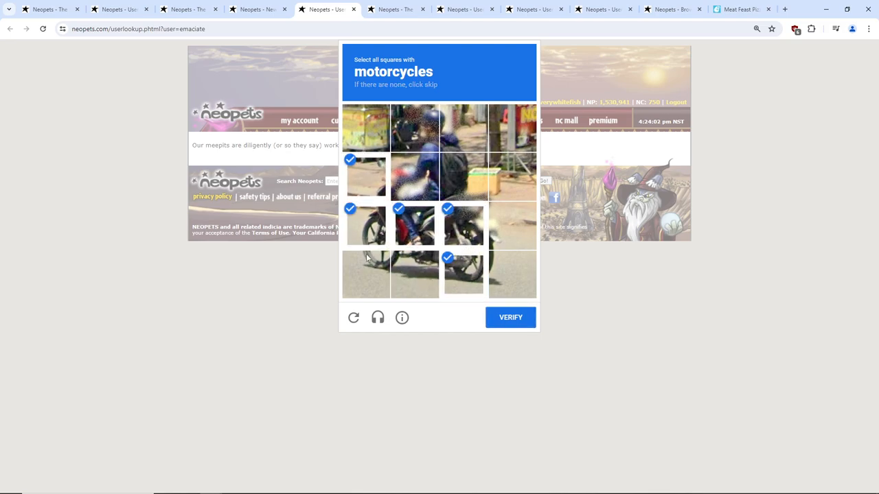
{"action": "left_click", "coordinate": [510, 317]}
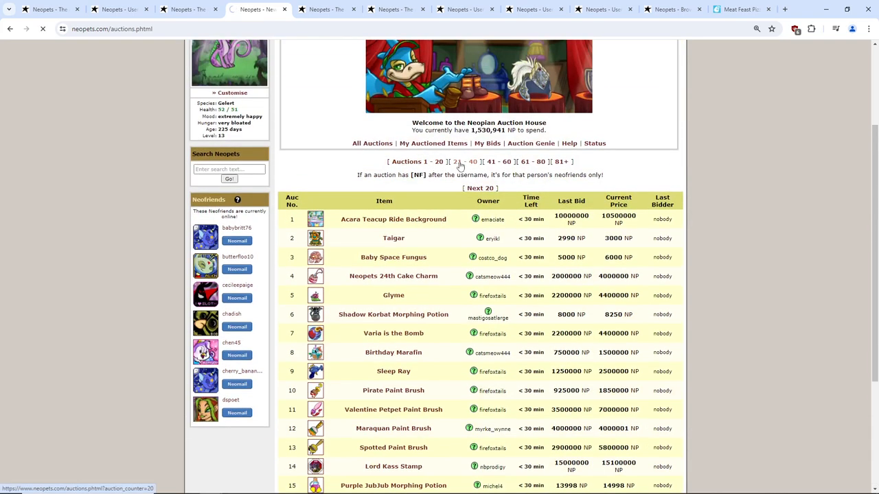
{"action": "left_click", "coordinate": [457, 162]}
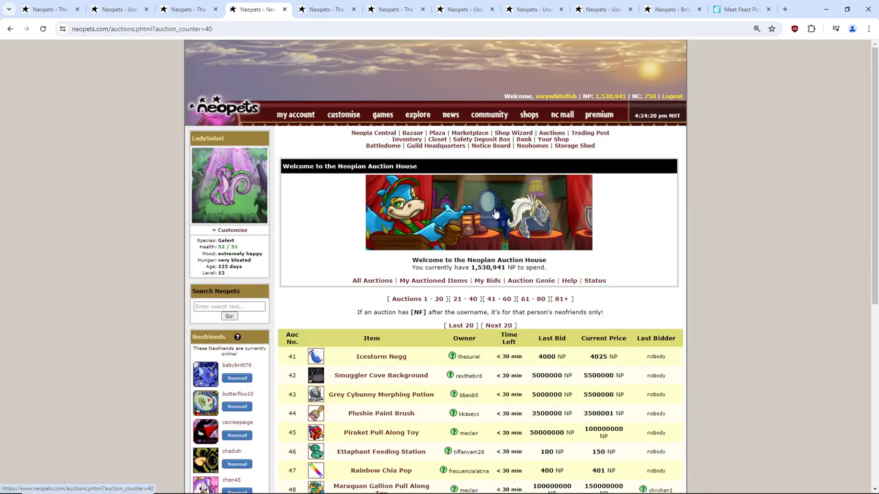
{"action": "scroll", "scroll_direction": "down", "scroll_amount": 3}
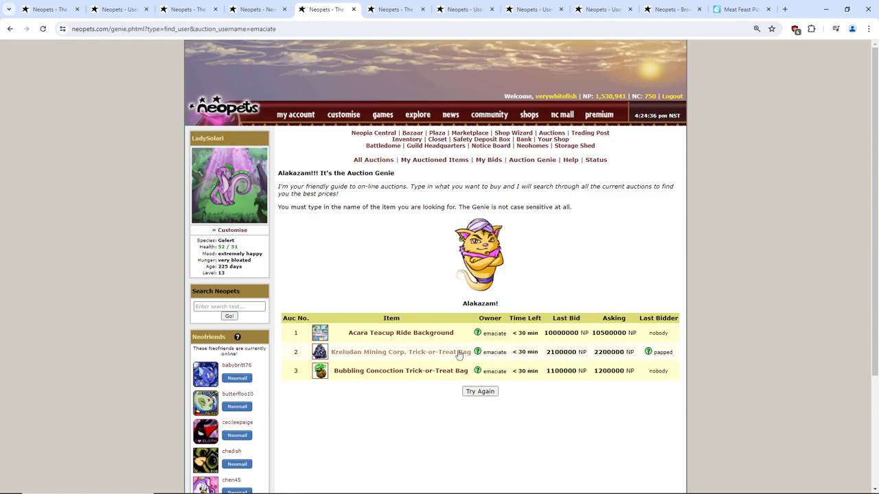
{"action": "left_click", "coordinate": [116, 9]}
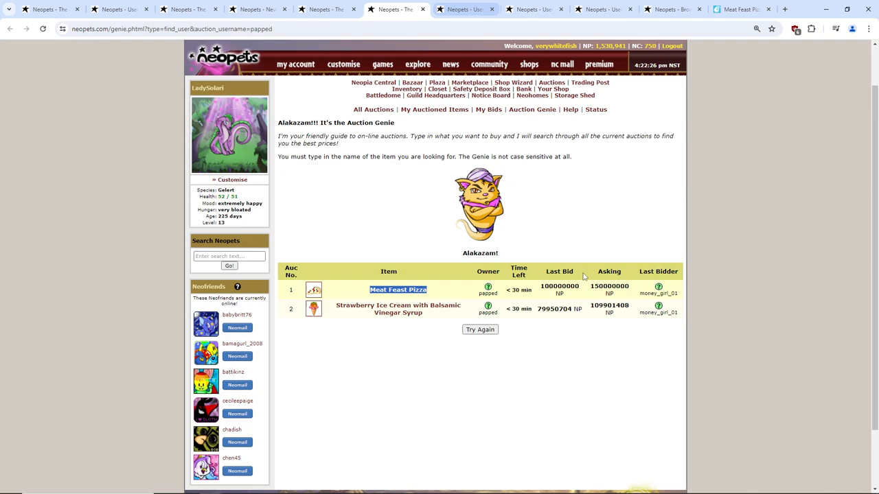
{"action": "scroll", "scroll_direction": "down", "scroll_amount": 3}
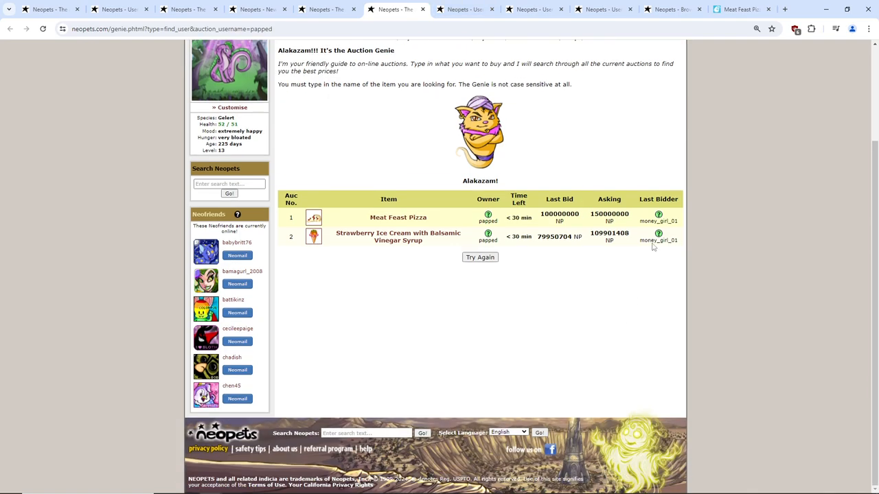
{"action": "left_click", "coordinate": [657, 240]}
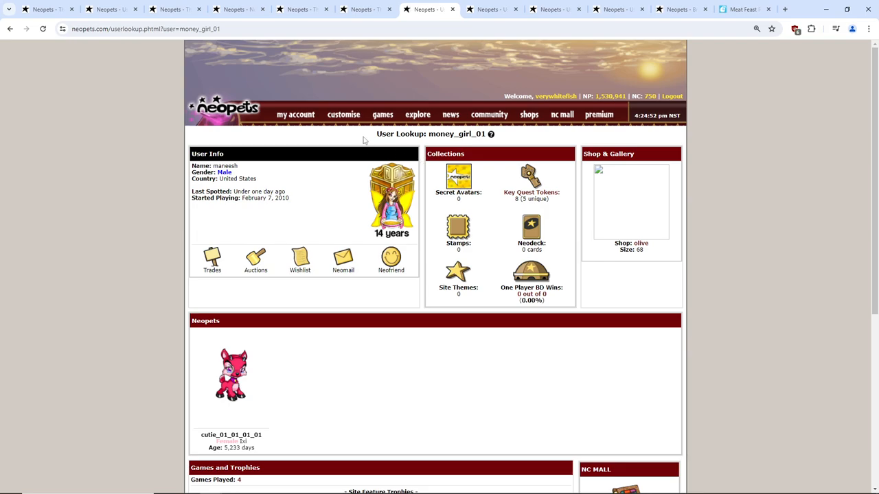
{"action": "scroll", "scroll_direction": "down", "scroll_amount": 3}
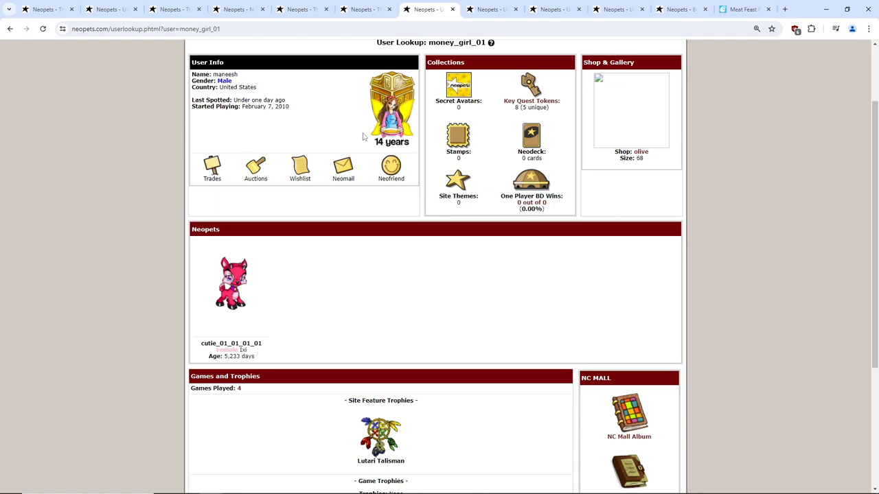
{"action": "left_click", "coordinate": [639, 152]}
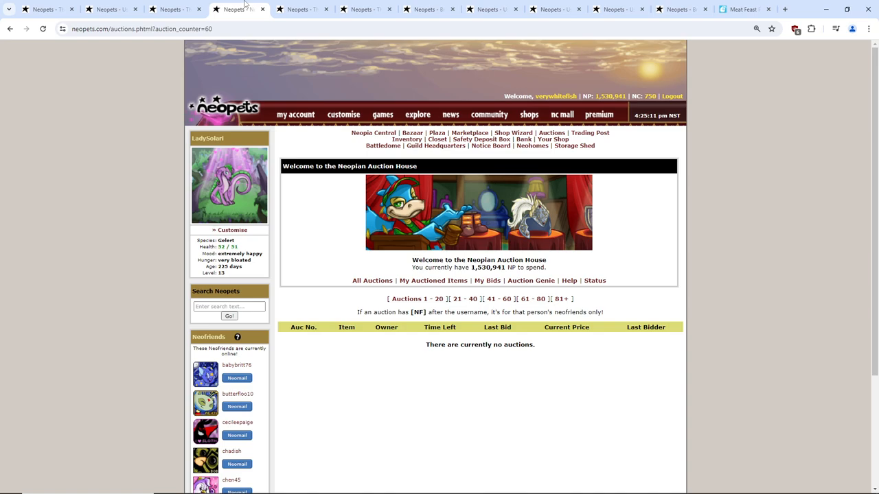
{"action": "left_click", "coordinate": [110, 9]}
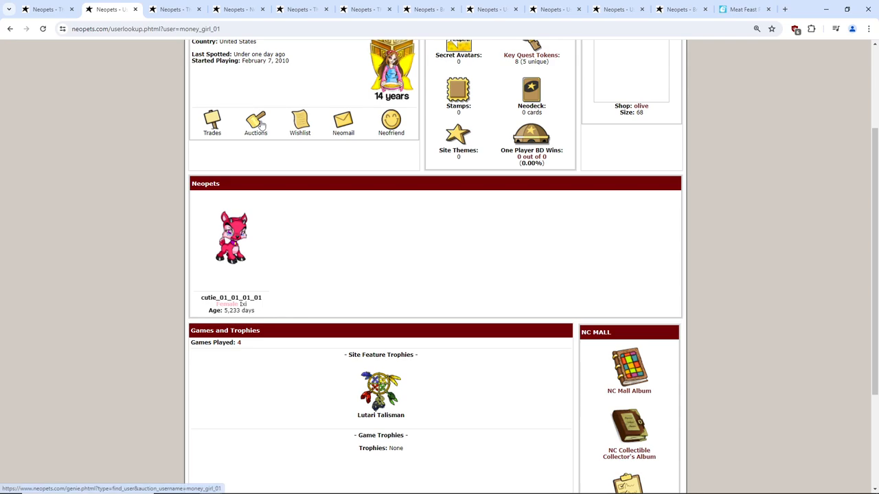
{"action": "scroll", "scroll_direction": "up", "scroll_amount": 3}
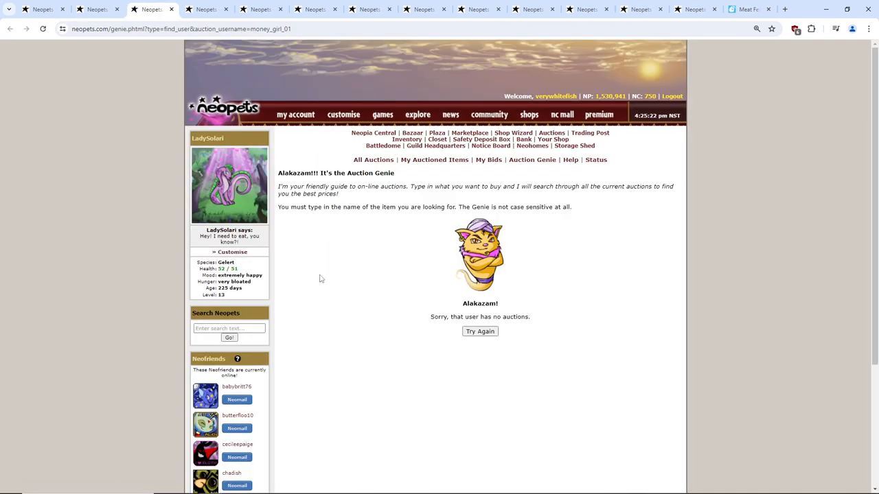
{"action": "mouse_move", "coordinate": [382, 266]}
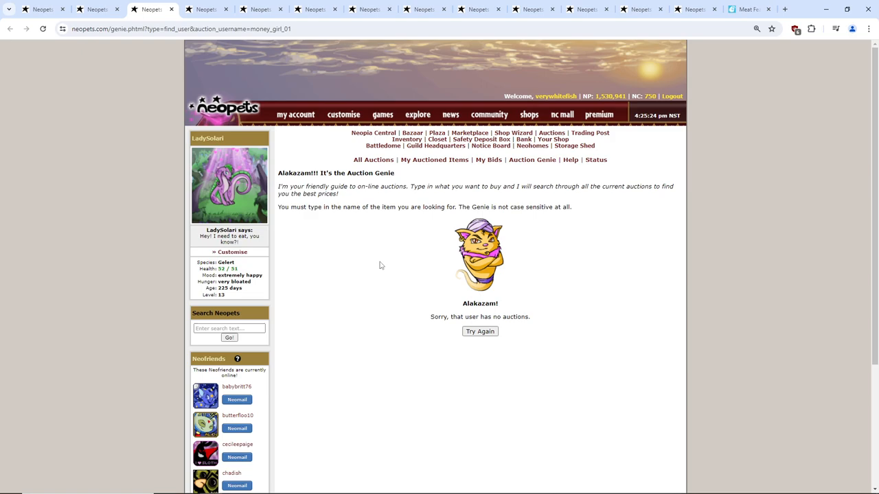
{"action": "mouse_move", "coordinate": [376, 264]}
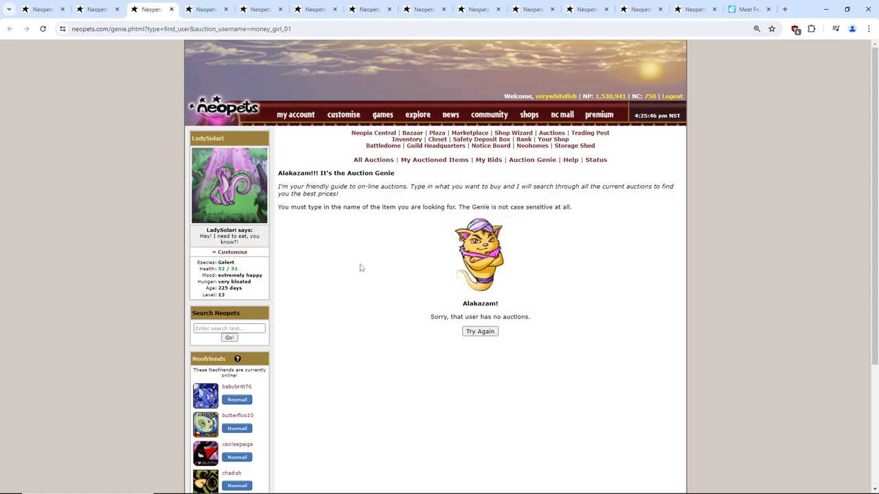
{"action": "mouse_move", "coordinate": [368, 290]}
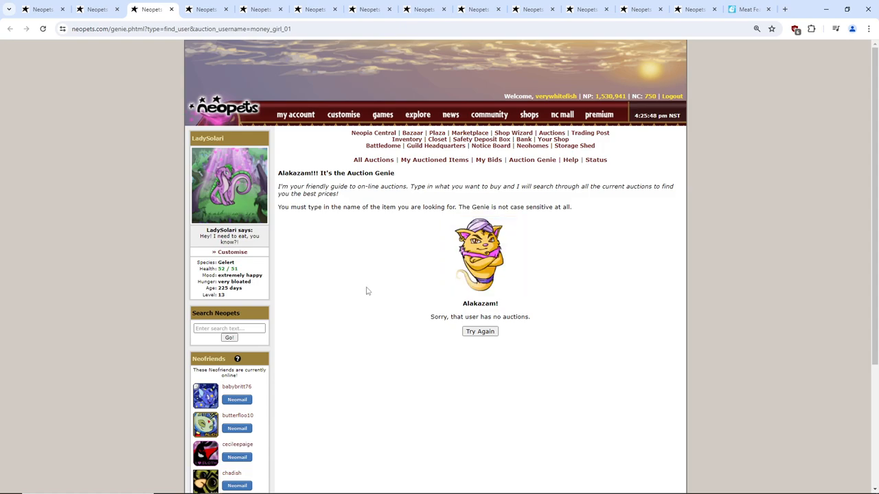